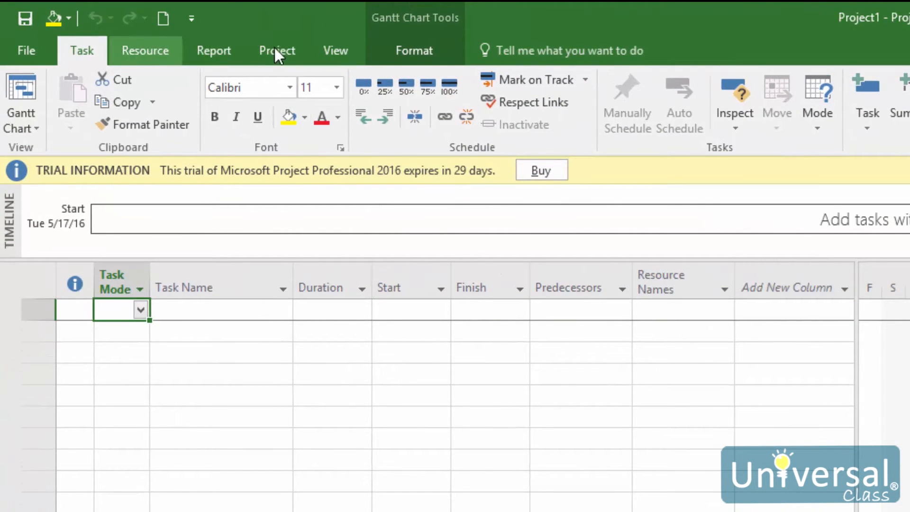
Open Project Information for the blank Project1 from the Project ribbon
{"action": "left_click", "coordinate": [277, 51]}
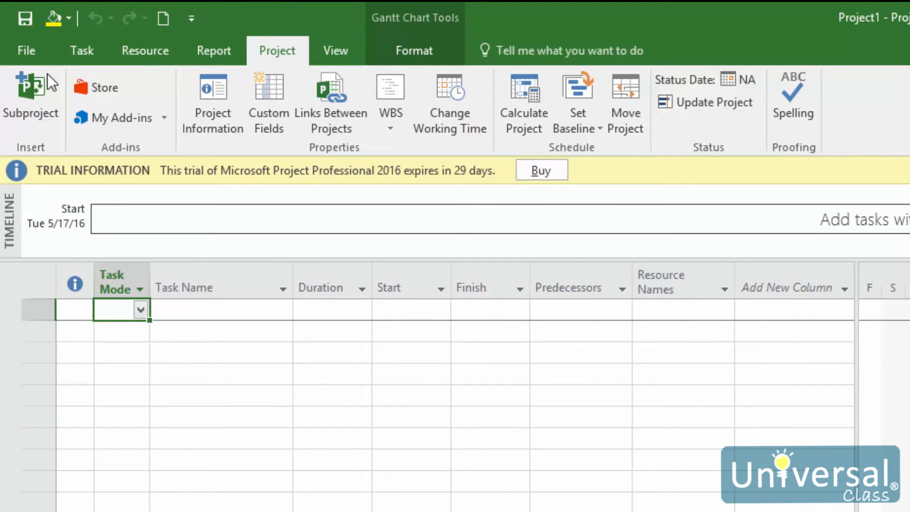
{"action": "left_click", "coordinate": [213, 103]}
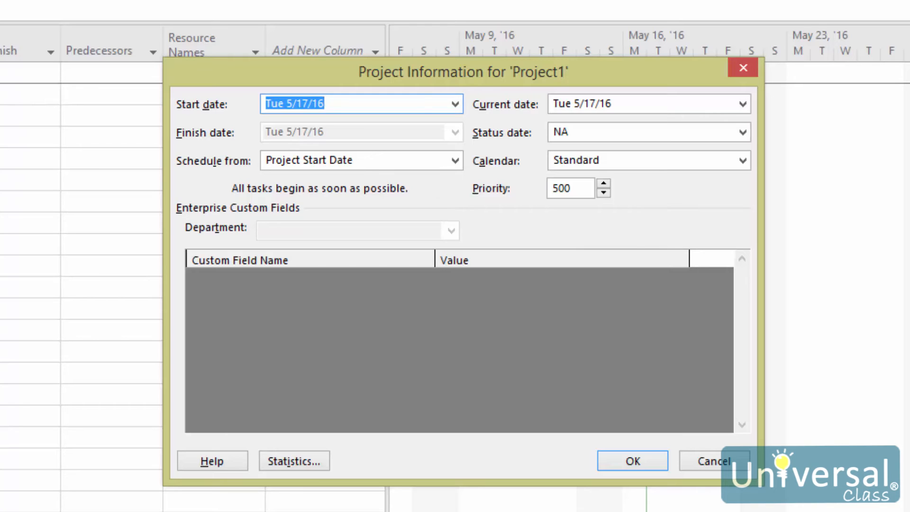
{"action": "mouse_move", "coordinate": [599, 500]}
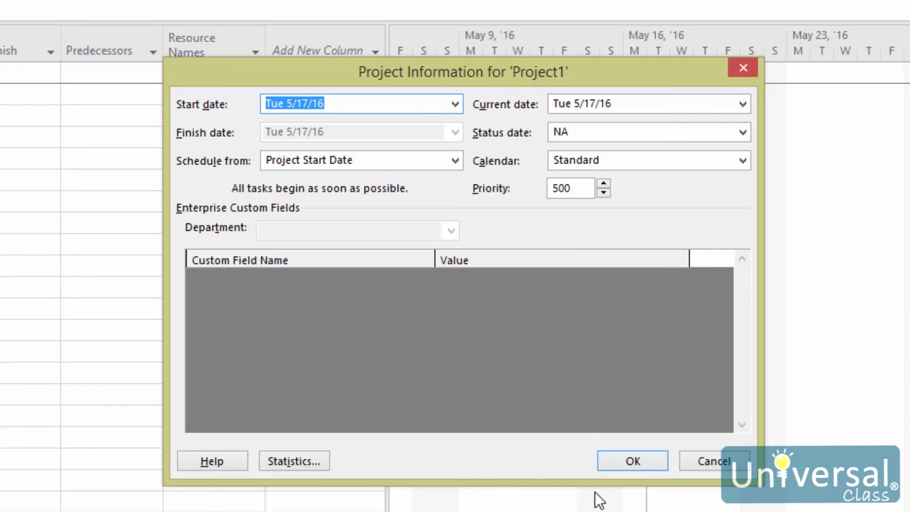
Accept the project information with start date Tue 5/17/16 and close the window
{"action": "left_click", "coordinate": [631, 460]}
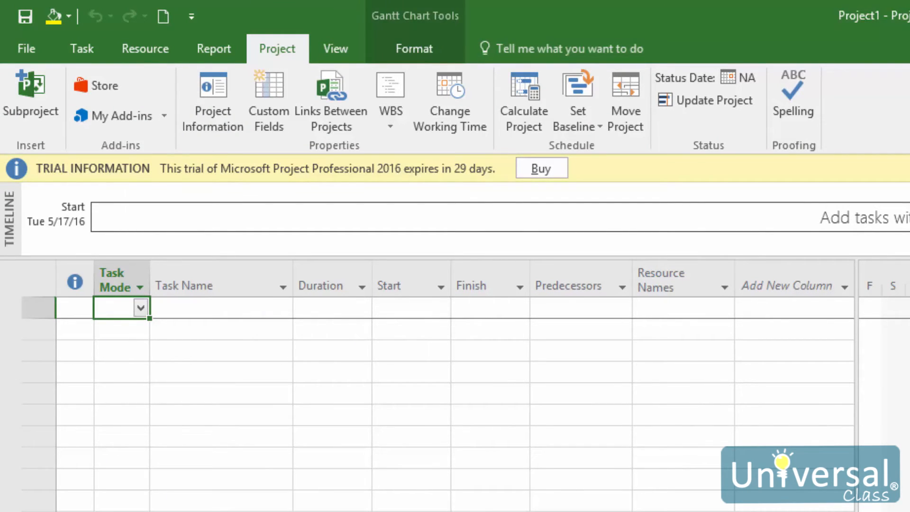
{"action": "mouse_move", "coordinate": [580, 441]}
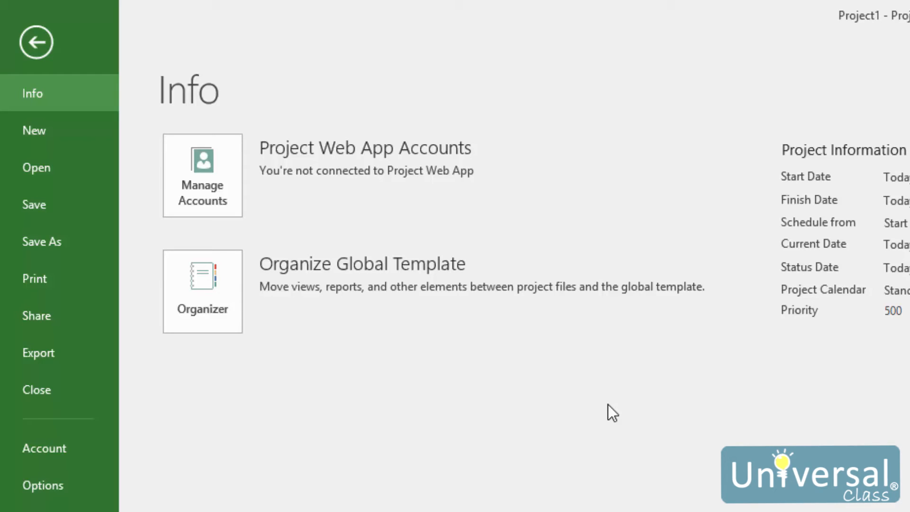
{"action": "mouse_move", "coordinate": [81, 217]}
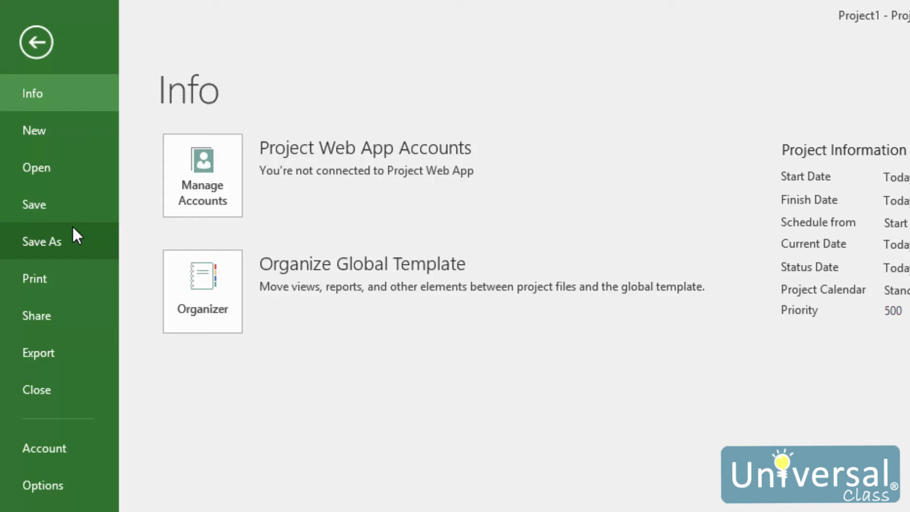
Show the Save As page in the File backstage
{"action": "left_click", "coordinate": [41, 242]}
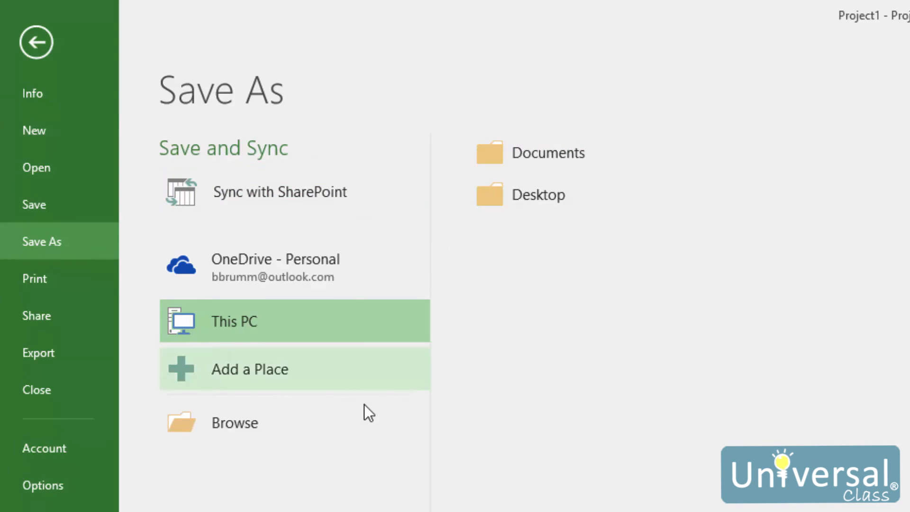
{"action": "mouse_move", "coordinate": [293, 498]}
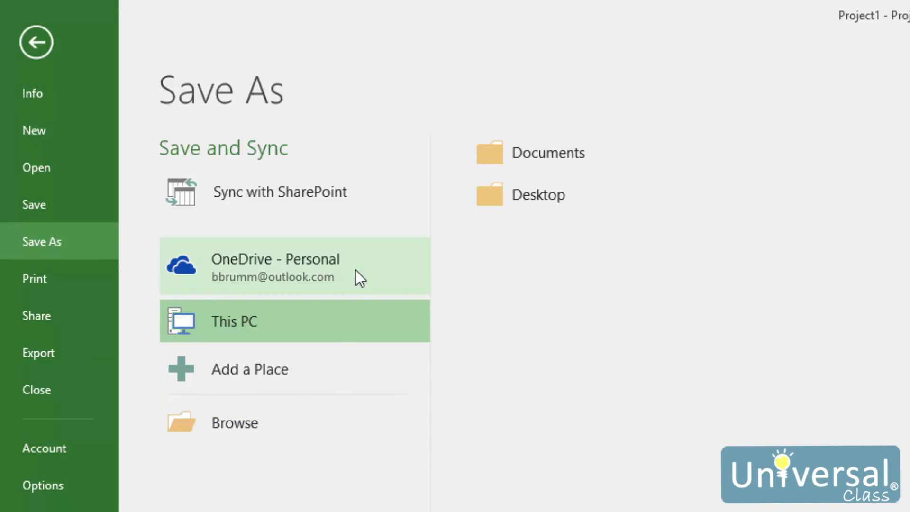
{"action": "mouse_move", "coordinate": [360, 286]}
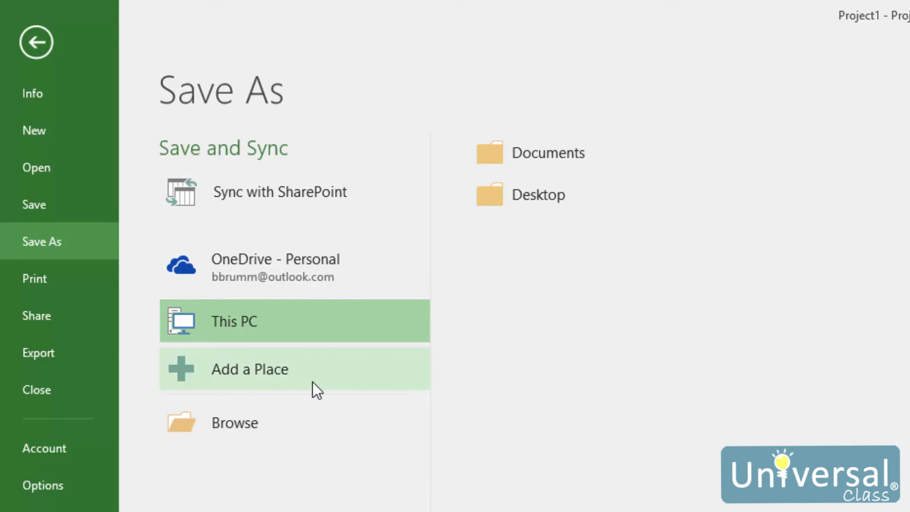
{"action": "mouse_move", "coordinate": [315, 389]}
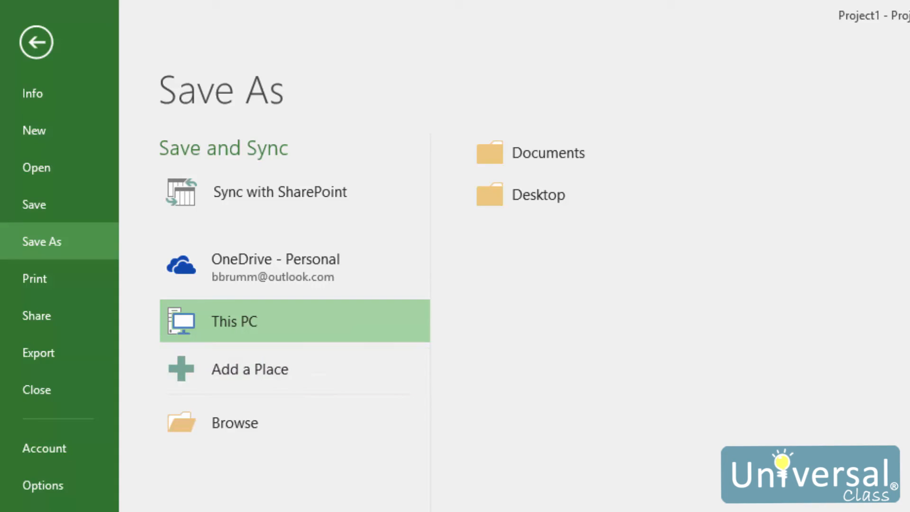
{"action": "mouse_move", "coordinate": [301, 327]}
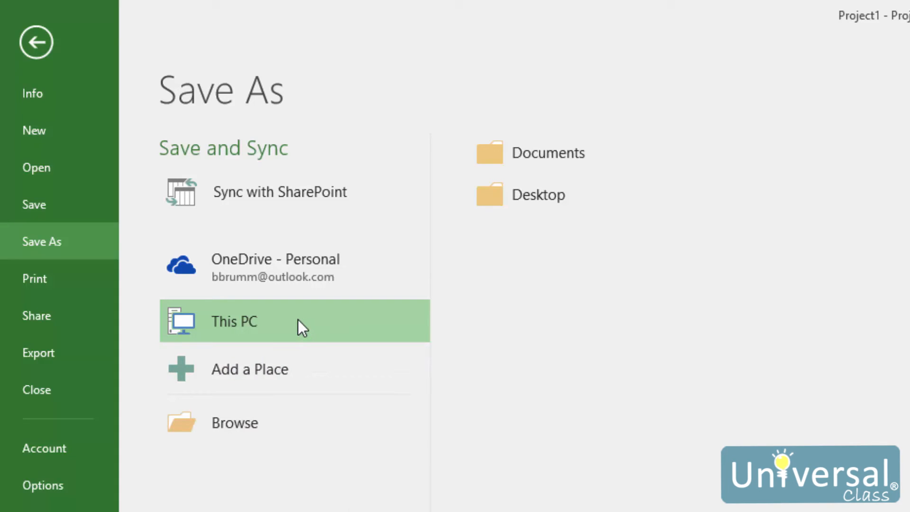
{"action": "mouse_move", "coordinate": [331, 328]}
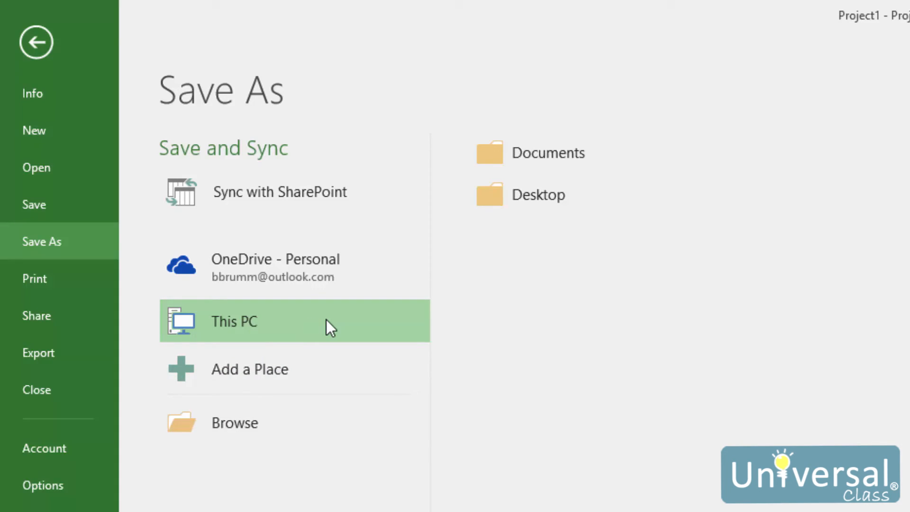
{"action": "mouse_move", "coordinate": [646, 320]}
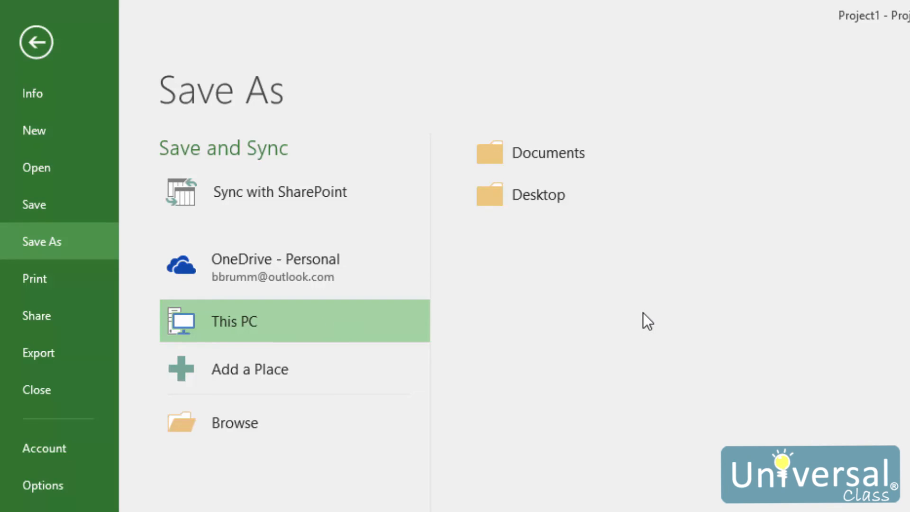
{"action": "mouse_move", "coordinate": [605, 259]}
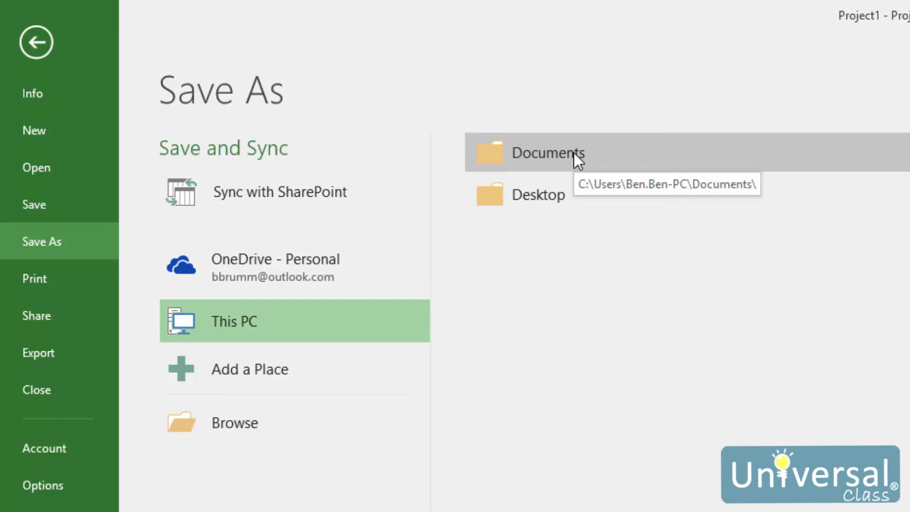
{"action": "mouse_move", "coordinate": [405, 464]}
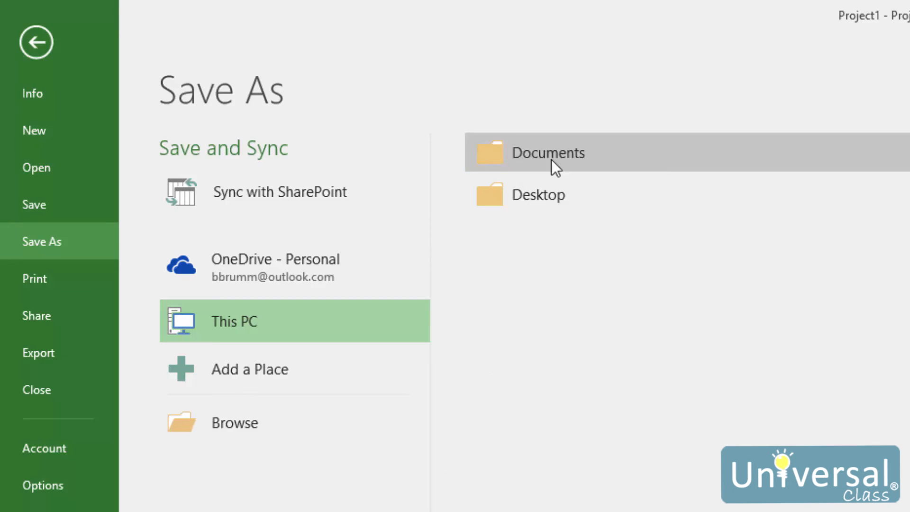
Pick Documents under This PC as the save location
{"action": "double_click", "coordinate": [547, 153]}
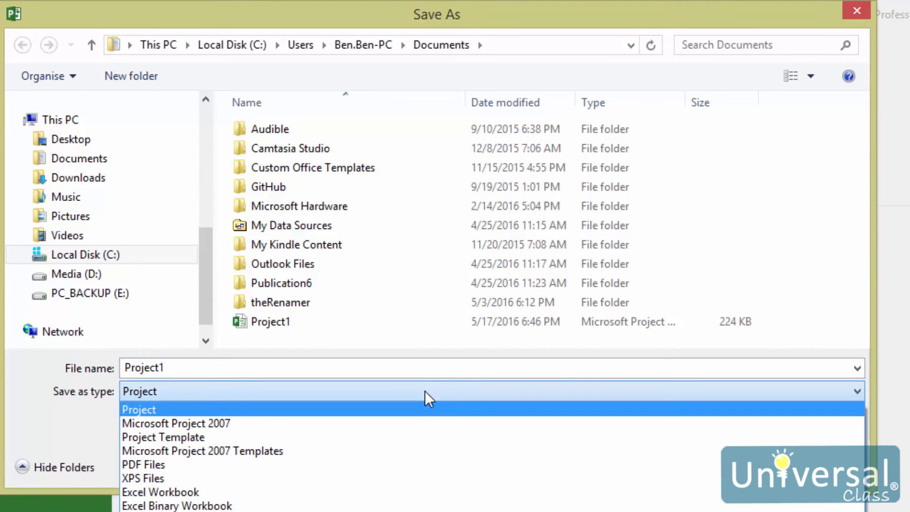
{"action": "mouse_move", "coordinate": [229, 409]}
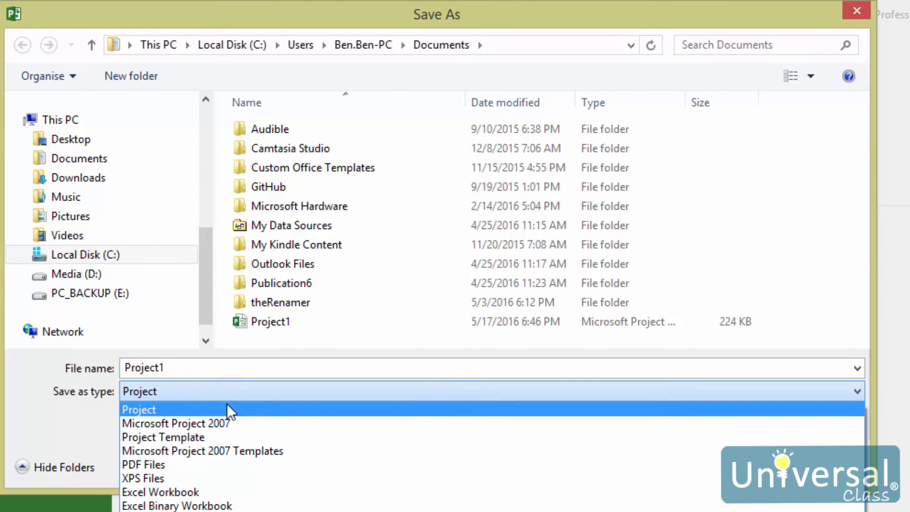
{"action": "mouse_move", "coordinate": [171, 415]}
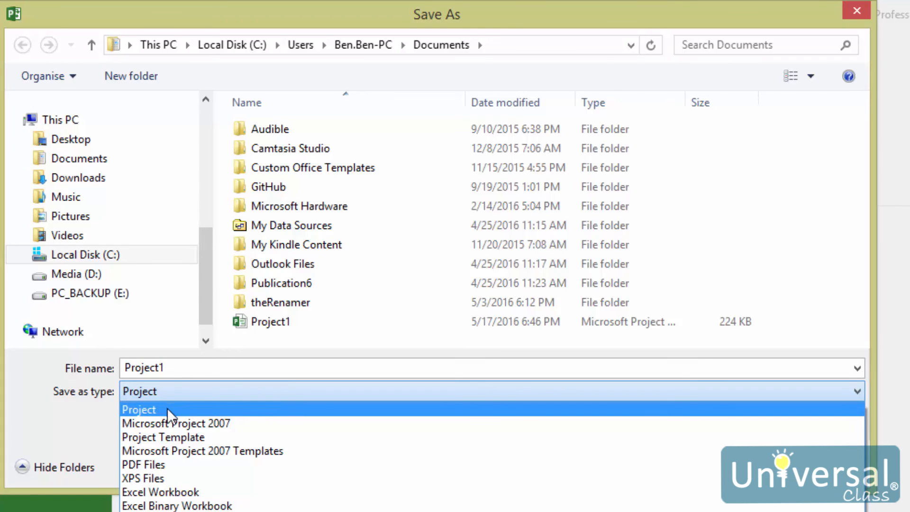
Keep the Project file type and delete the default name Project1
{"action": "left_click", "coordinate": [139, 409]}
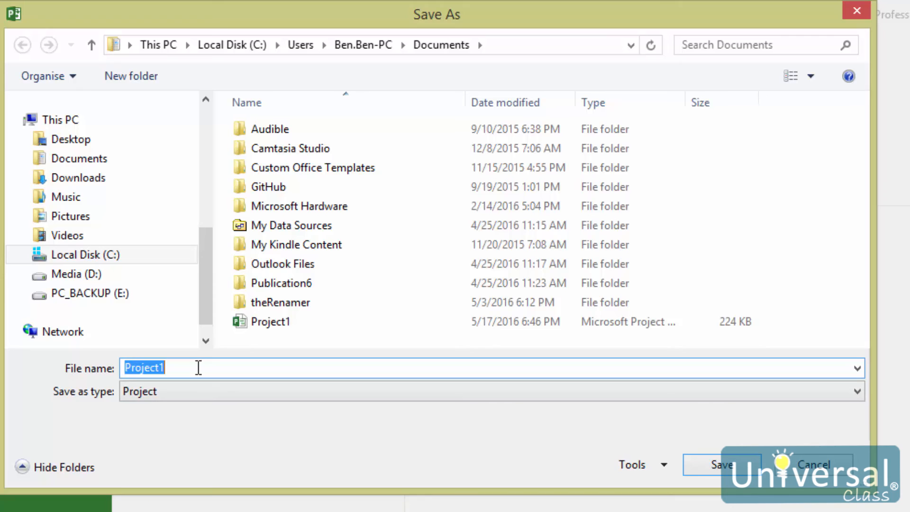
{"action": "key", "text": "Delete"}
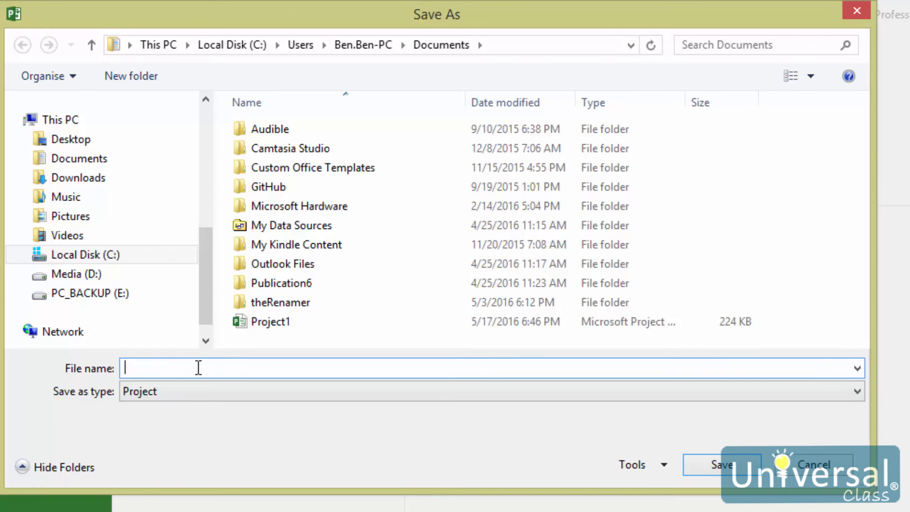